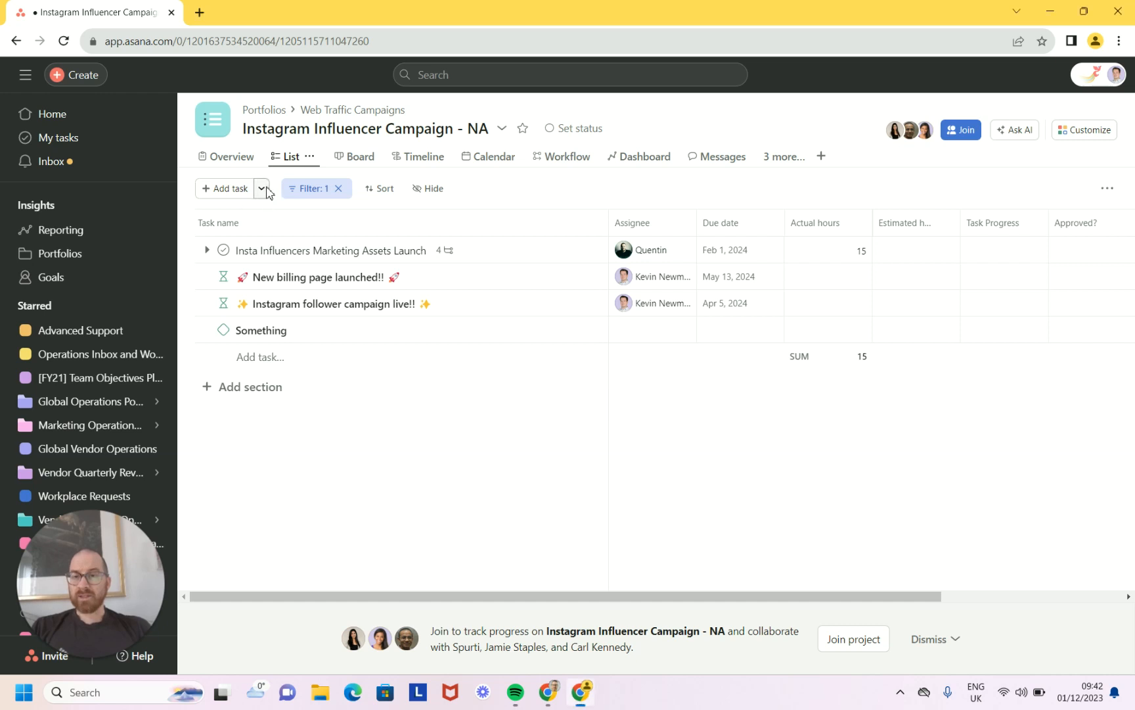
# Add a new milestone from the Add task dropdown in Instagram Influencer Campaign - NA
pyautogui.click(261, 189)
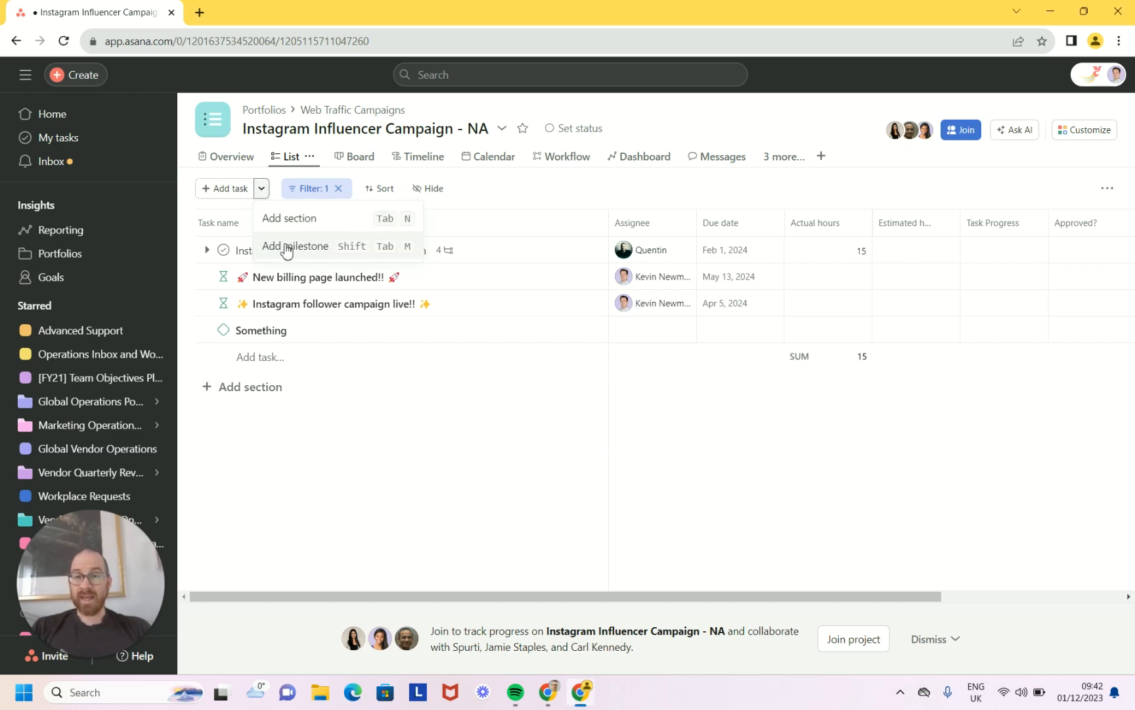
pyautogui.click(295, 247)
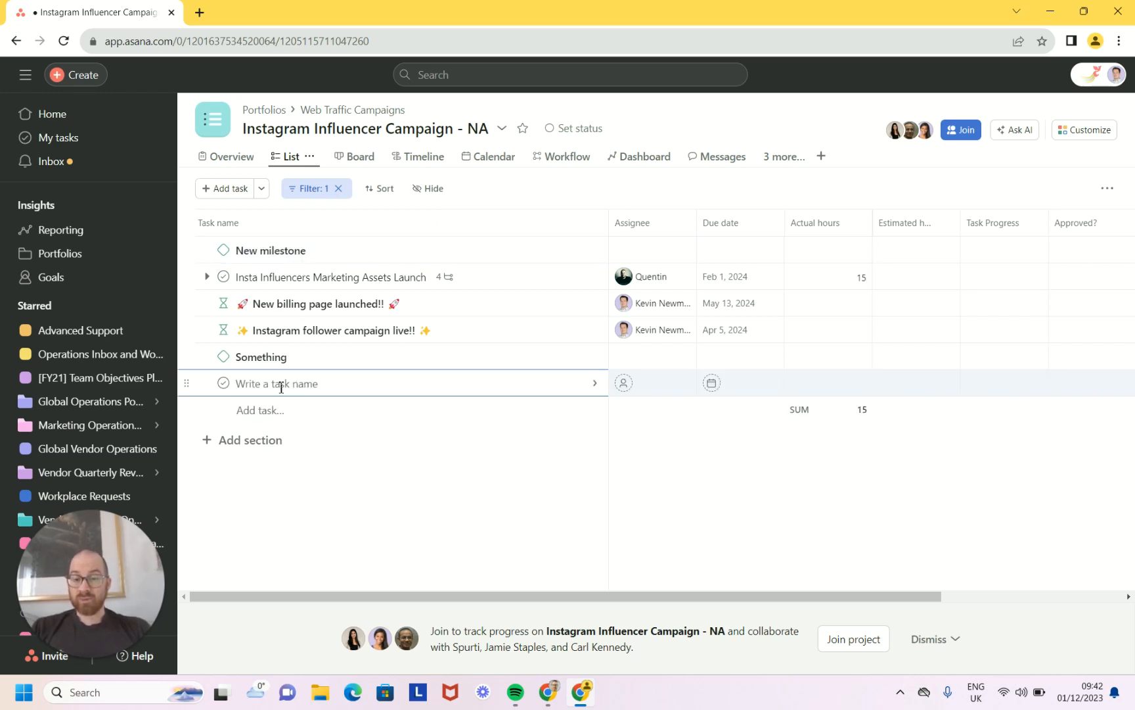
# Name the new item 'Task' and mark it as a milestone
pyautogui.write('Task')
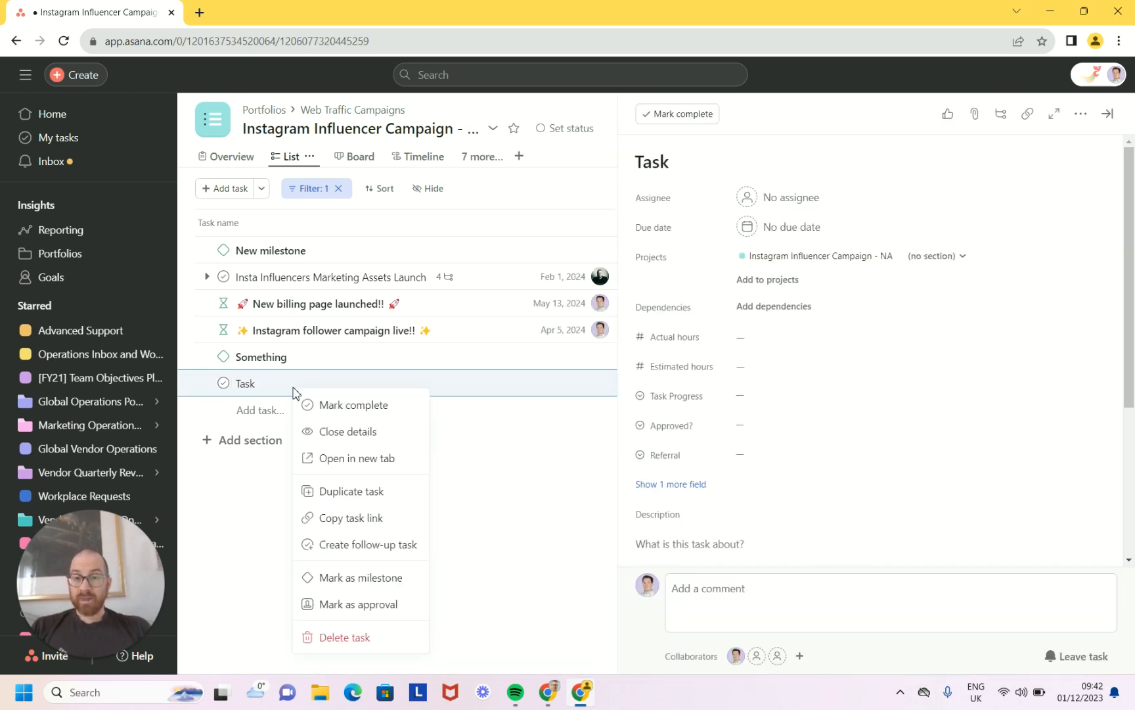
pyautogui.click(362, 577)
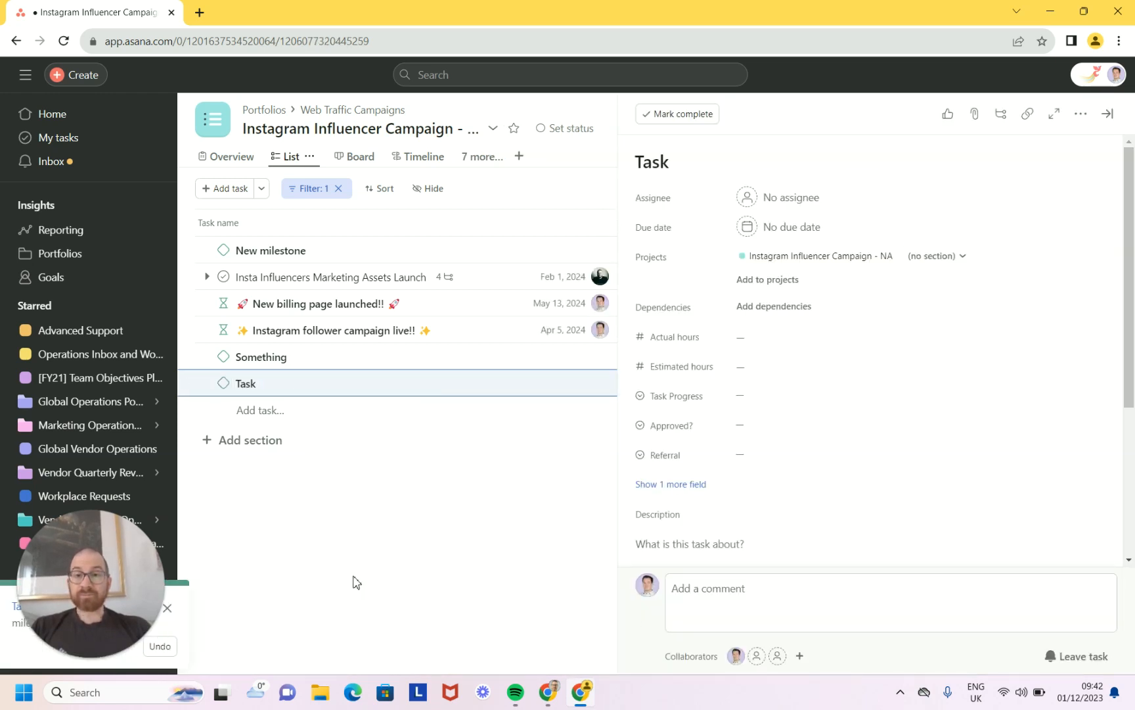
pyautogui.moveTo(433, 490)
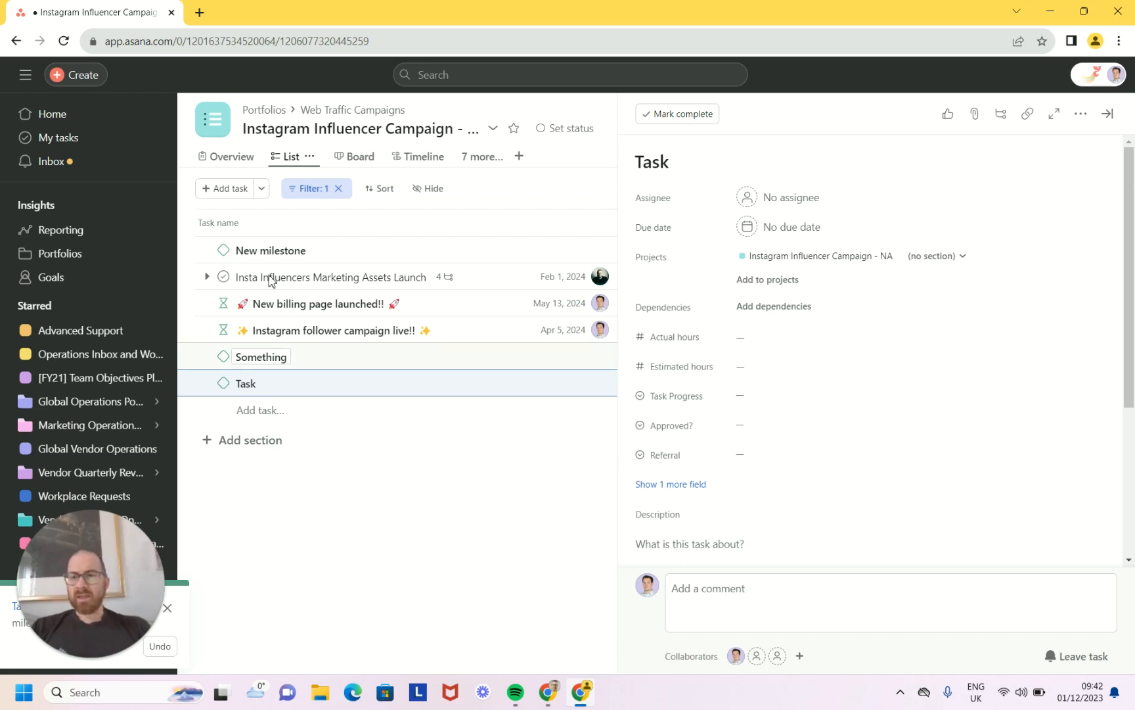
# Show the Overview's Milestones section with New milestone, Something and Task
pyautogui.click(232, 156)
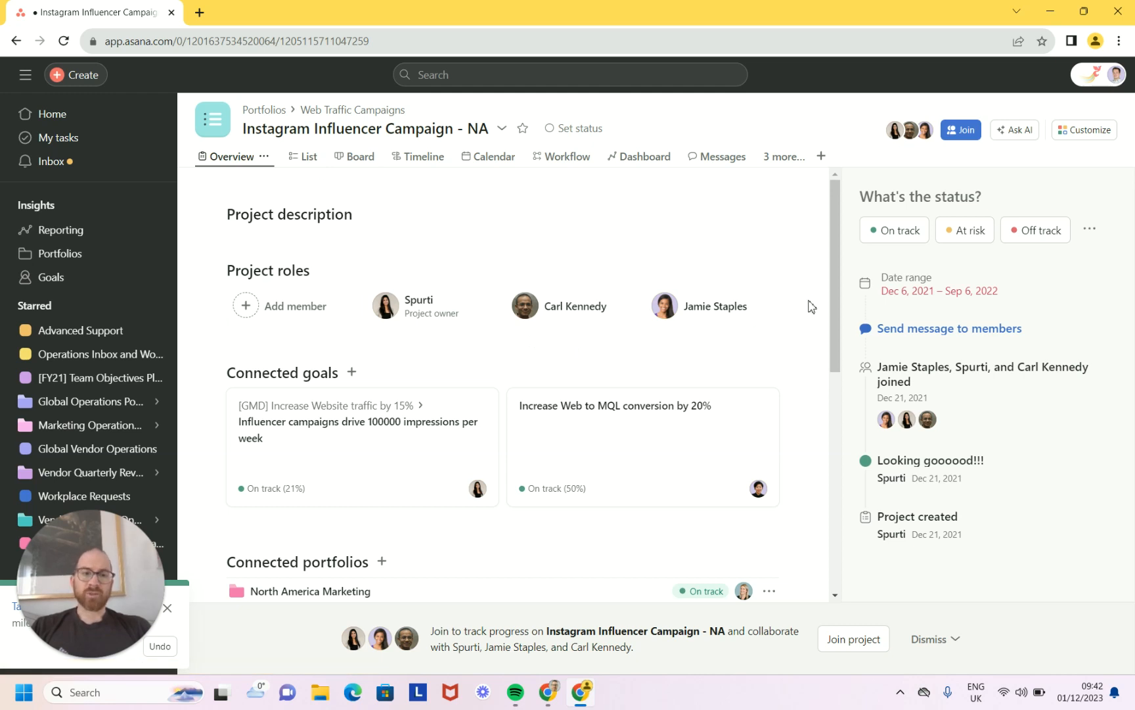
pyautogui.scroll(-3)
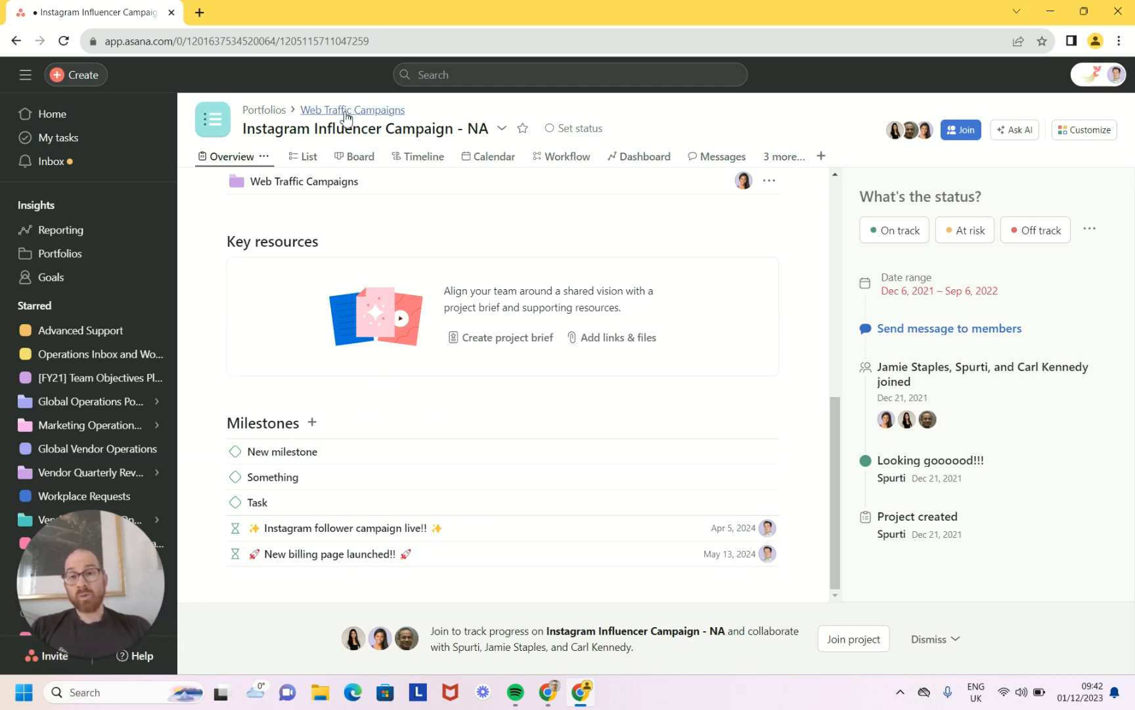
# Go to the Web Traffic Campaigns portfolio timeline showing three projects' milestones
pyautogui.click(353, 110)
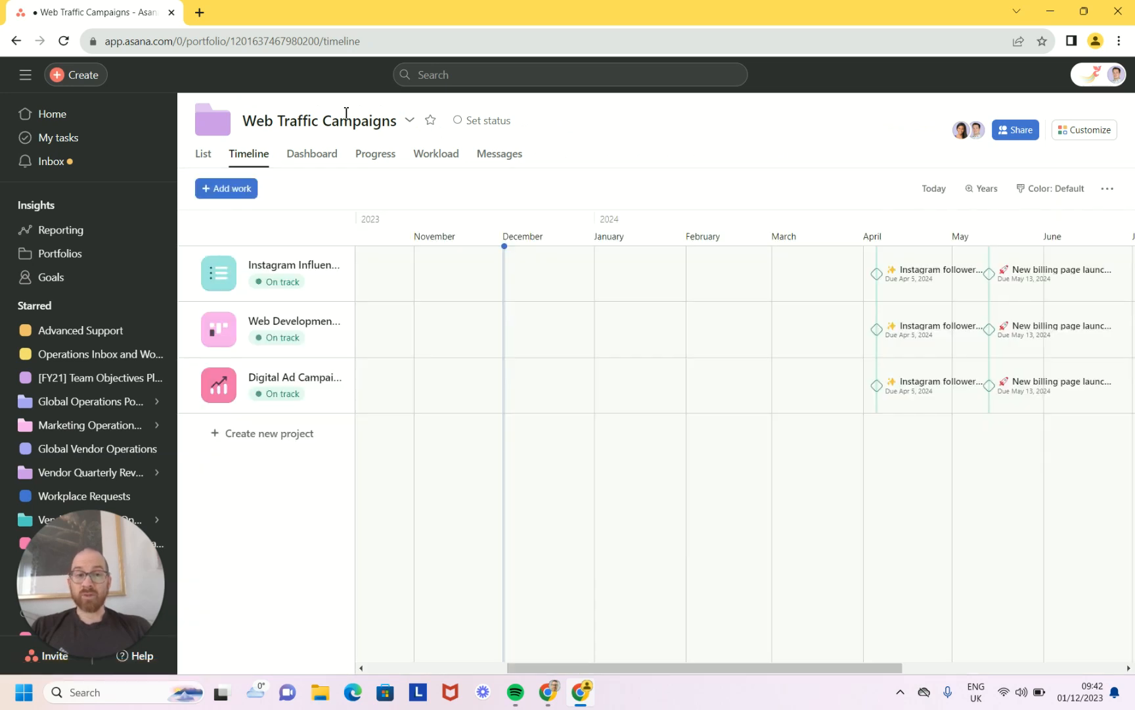
pyautogui.moveTo(495, 607)
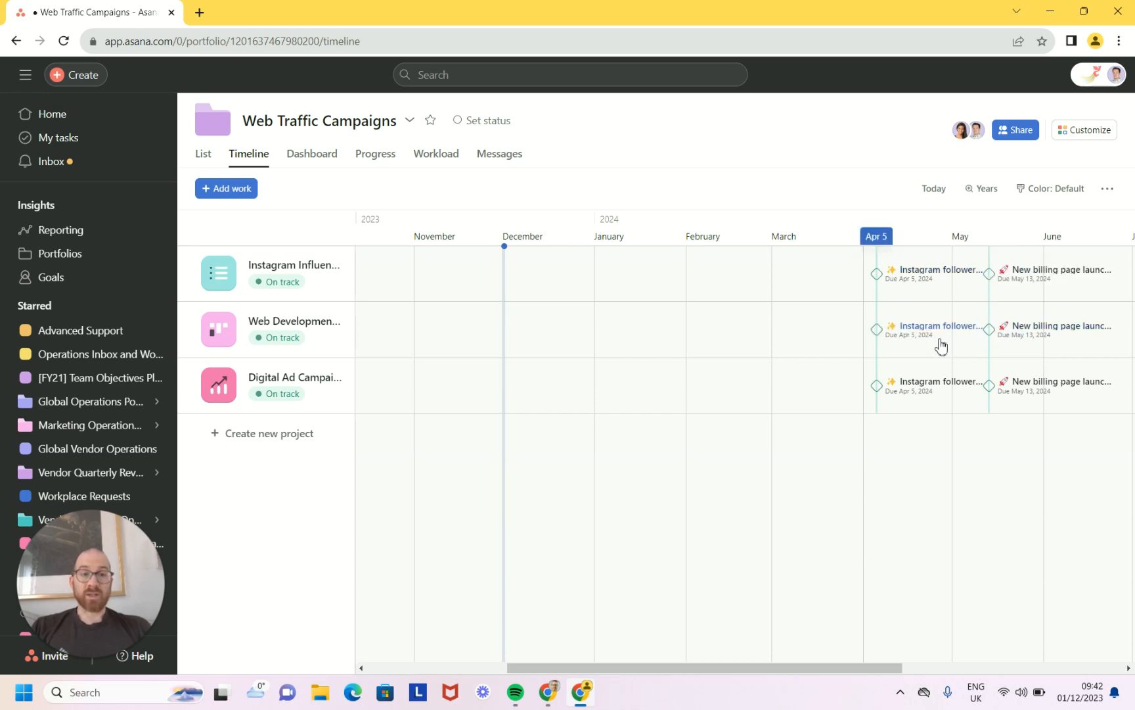
pyautogui.moveTo(693, 361)
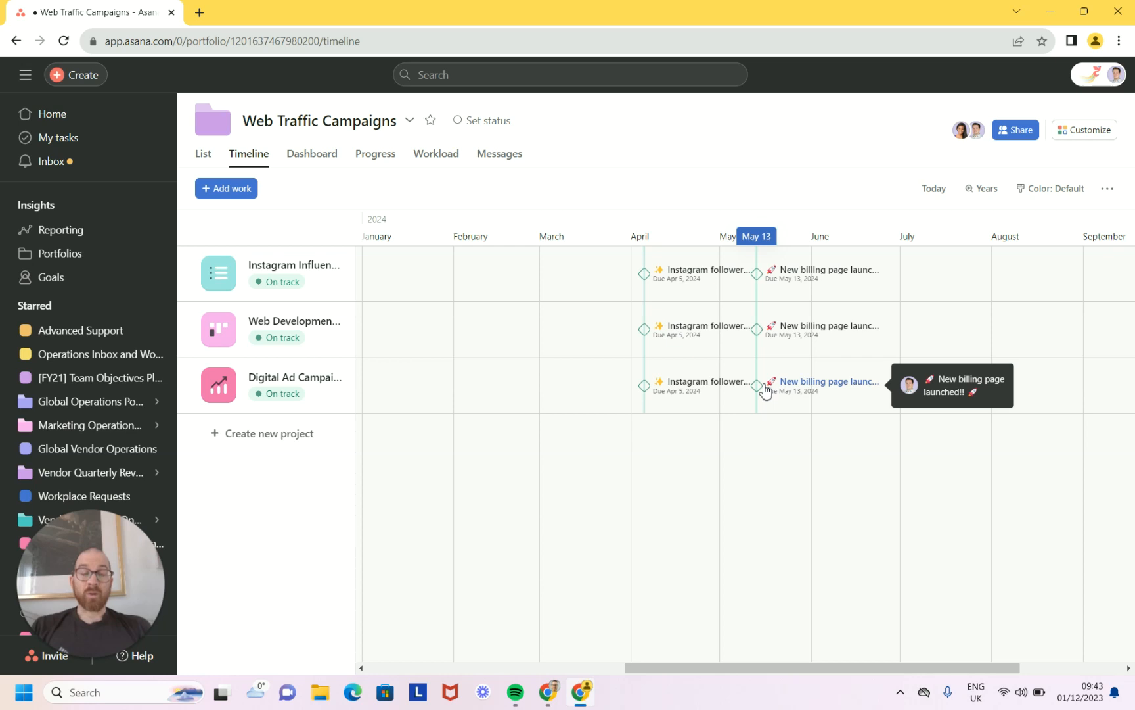
pyautogui.moveTo(607, 411)
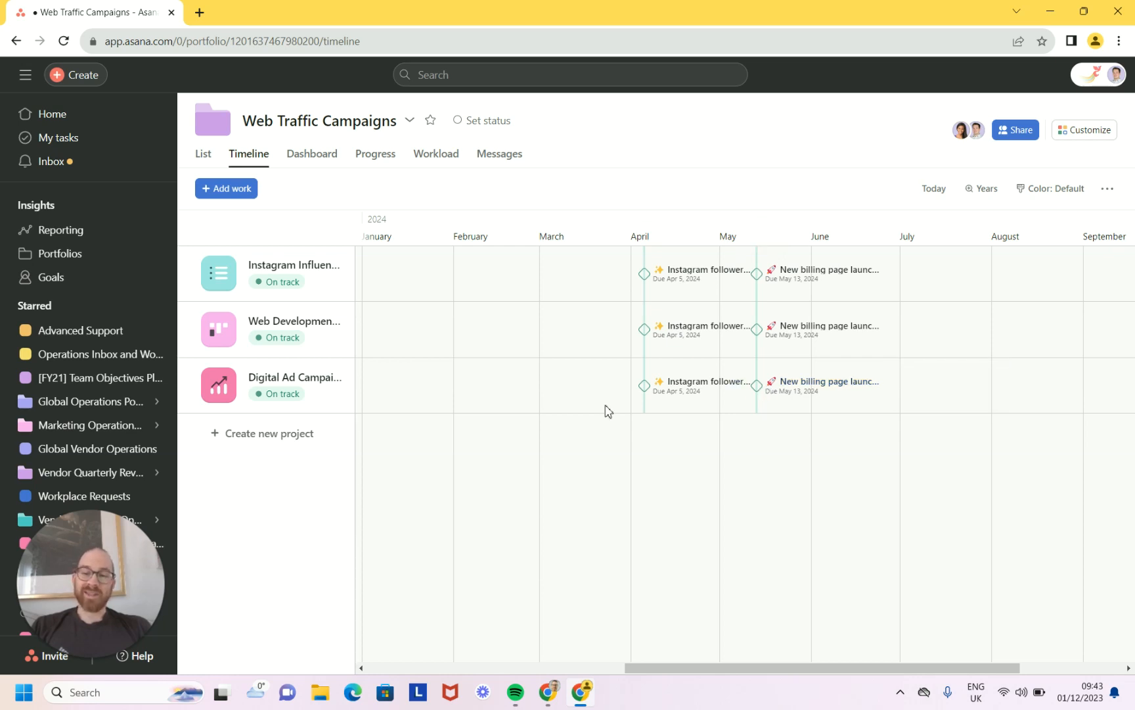